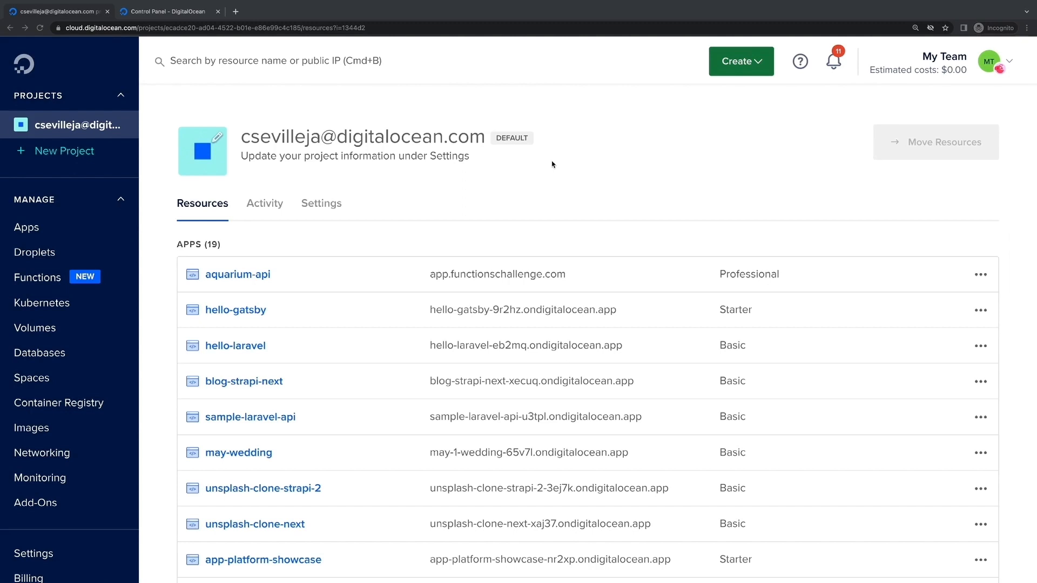
pyautogui.moveTo(109, 430)
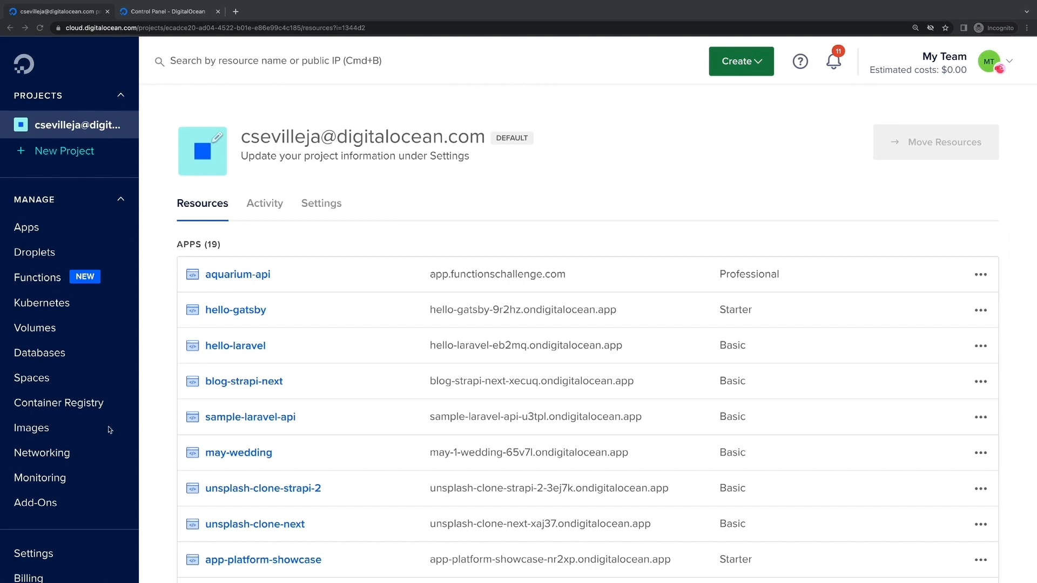
# Go to Monitoring and switch to the Uptime tab, which lists no checks.
pyautogui.click(39, 478)
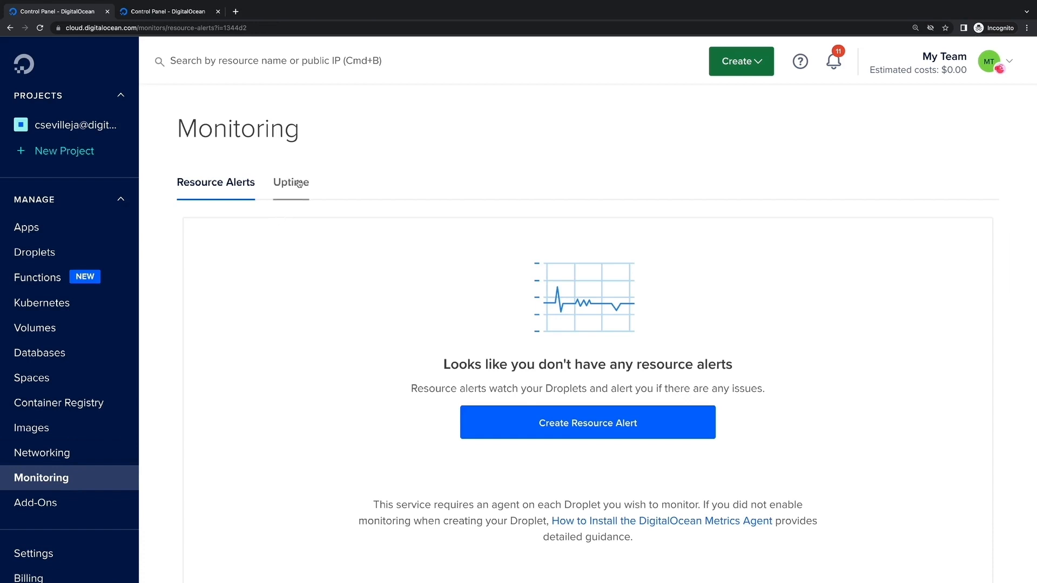
pyautogui.click(290, 182)
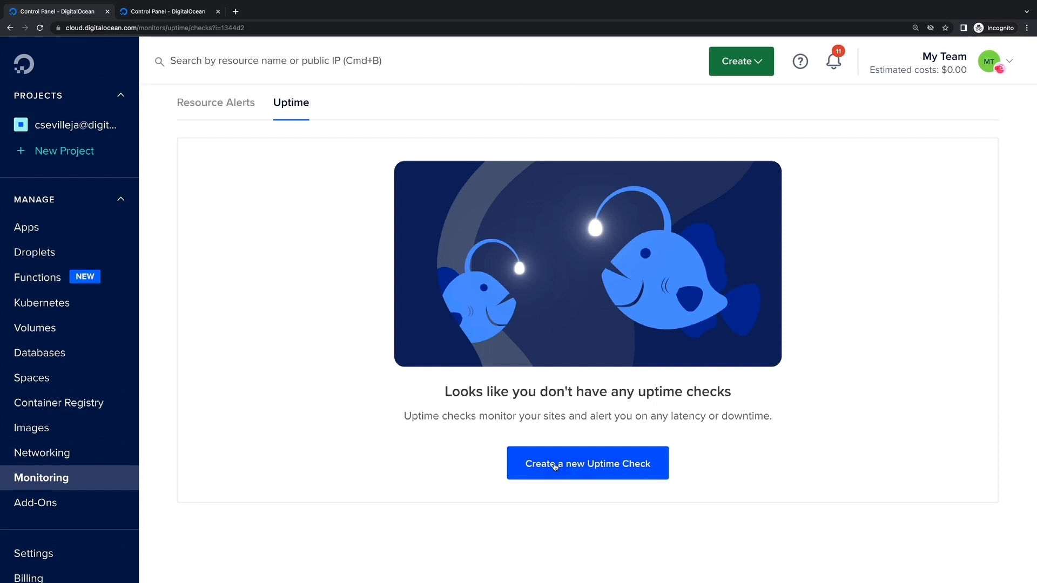
pyautogui.click(587, 463)
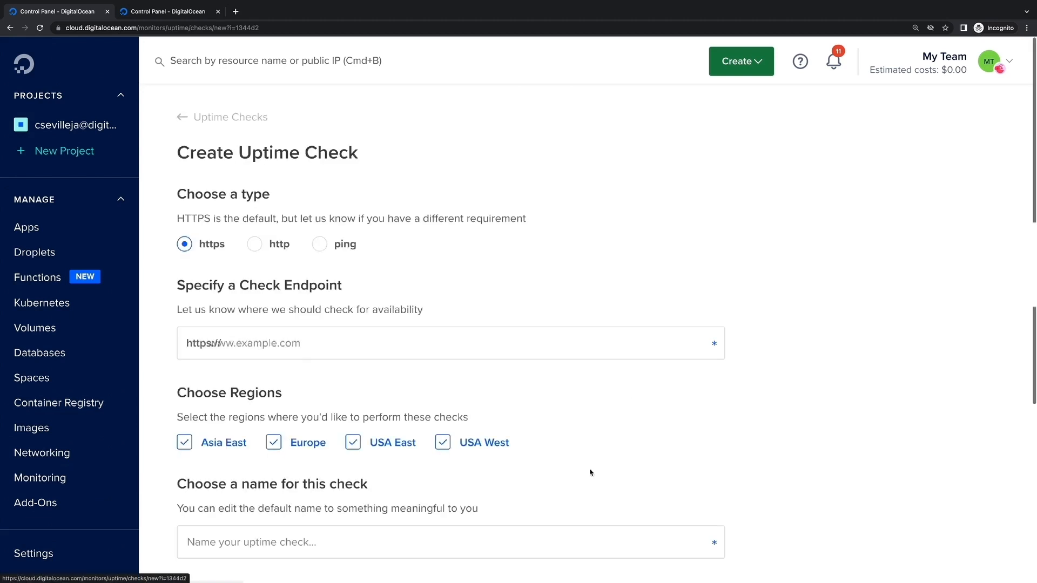
pyautogui.scroll(-3)
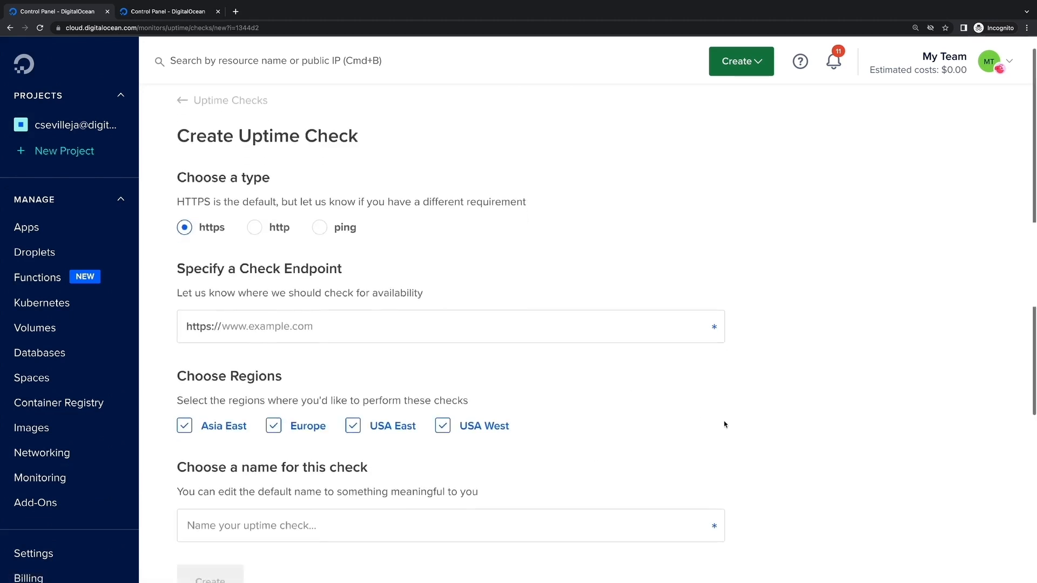
pyautogui.scroll(-3)
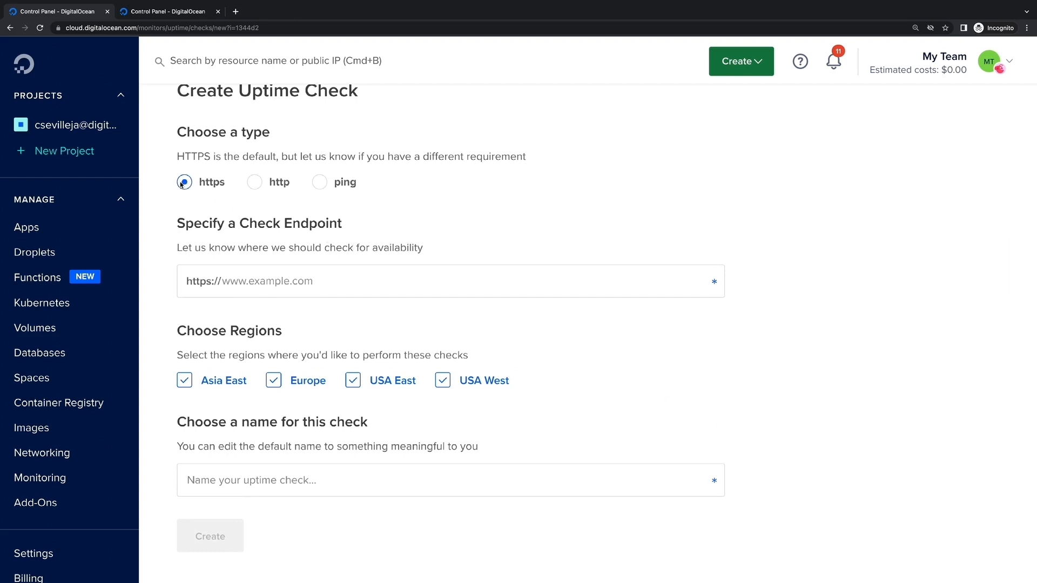
pyautogui.click(450, 281)
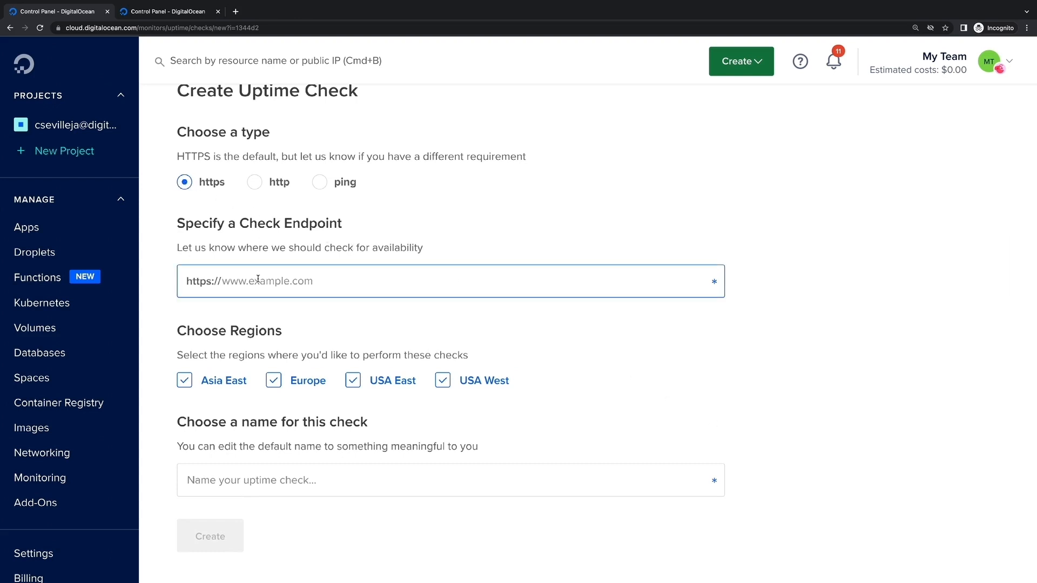
pyautogui.write('https://twitter.')
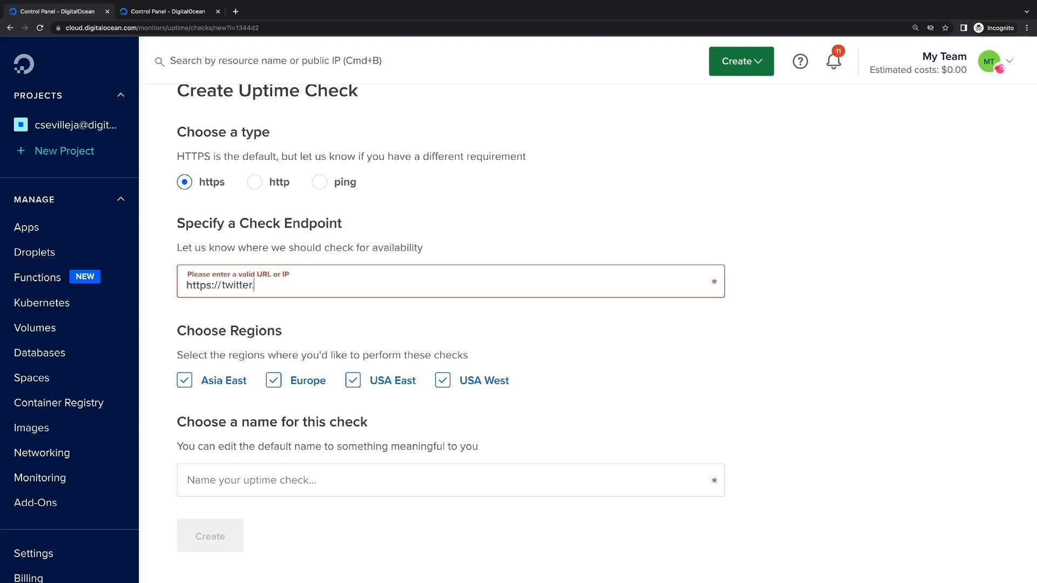
pyautogui.write('com')
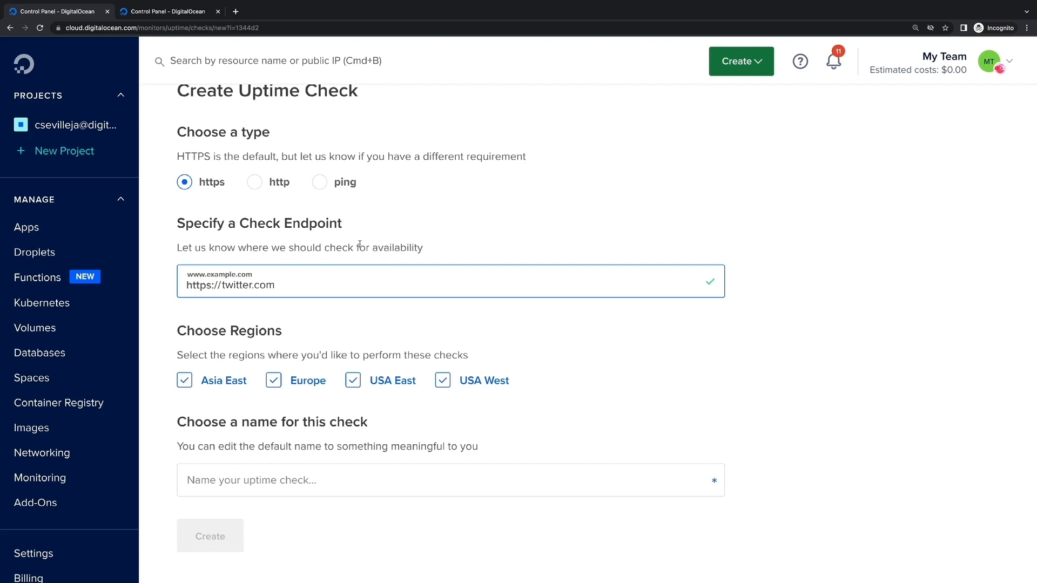
pyautogui.scroll(-3)
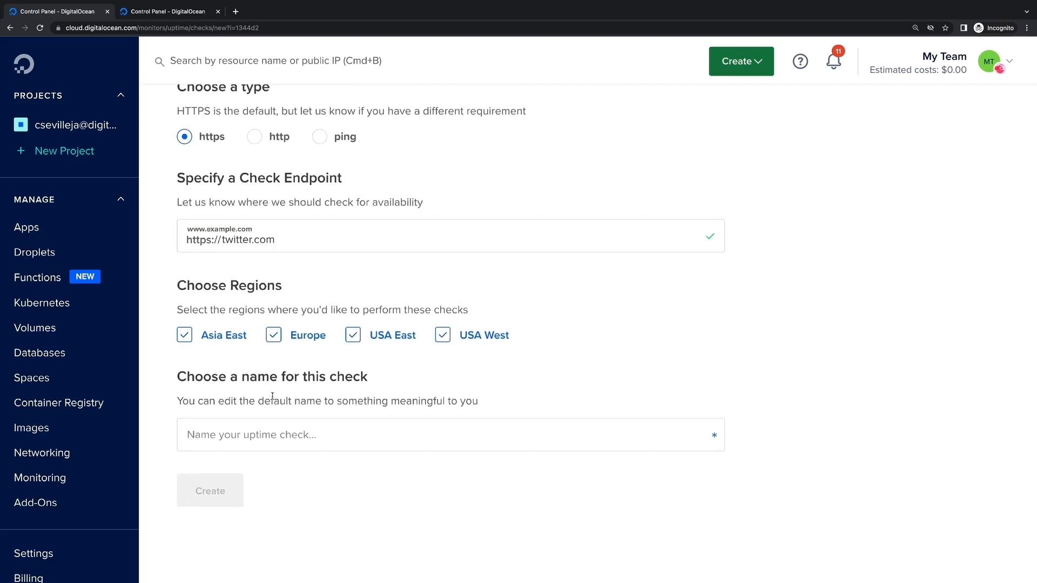
pyautogui.write('Twitter')
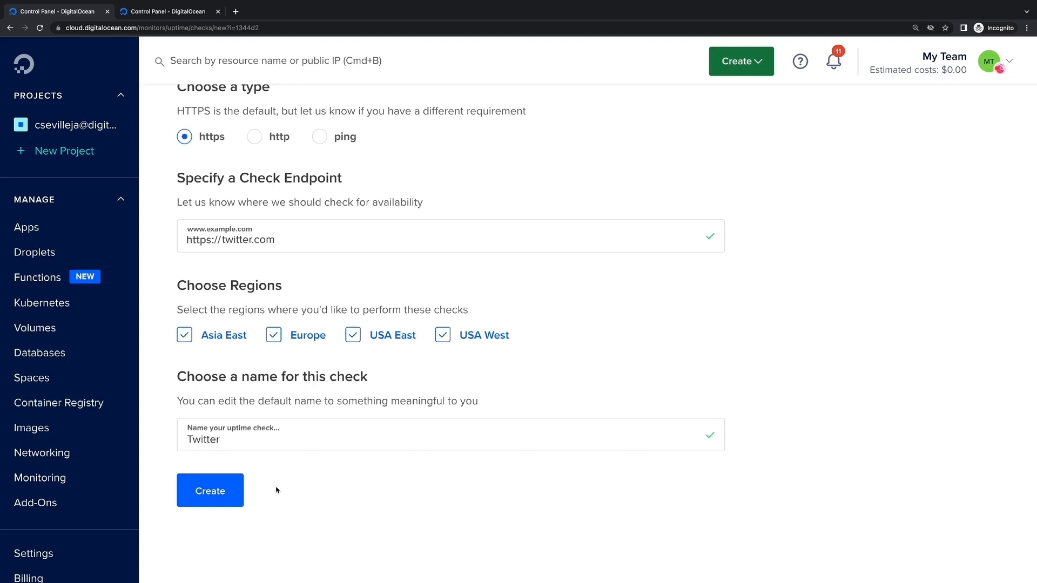
pyautogui.click(210, 491)
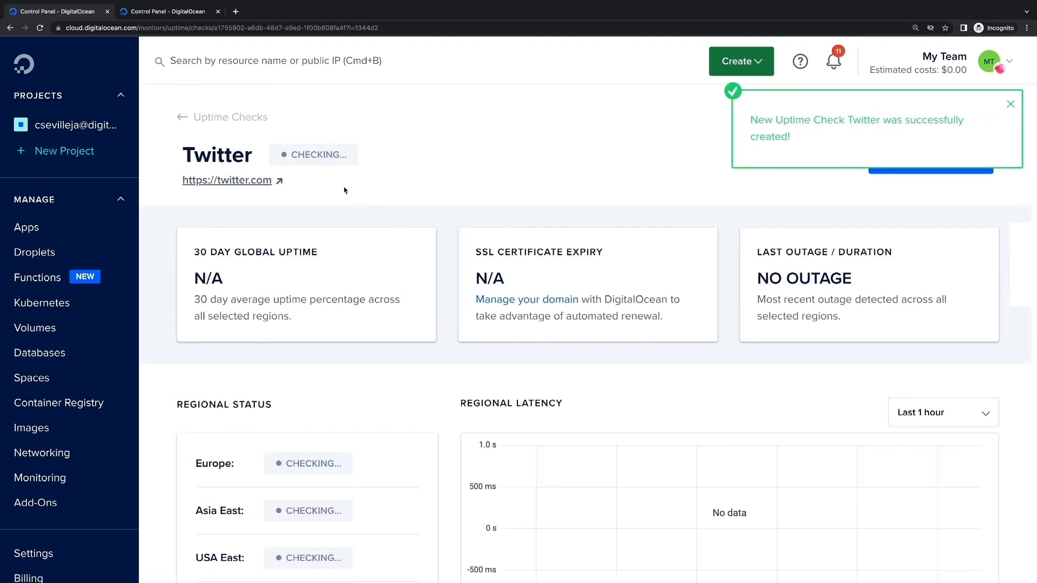
pyautogui.click(1010, 104)
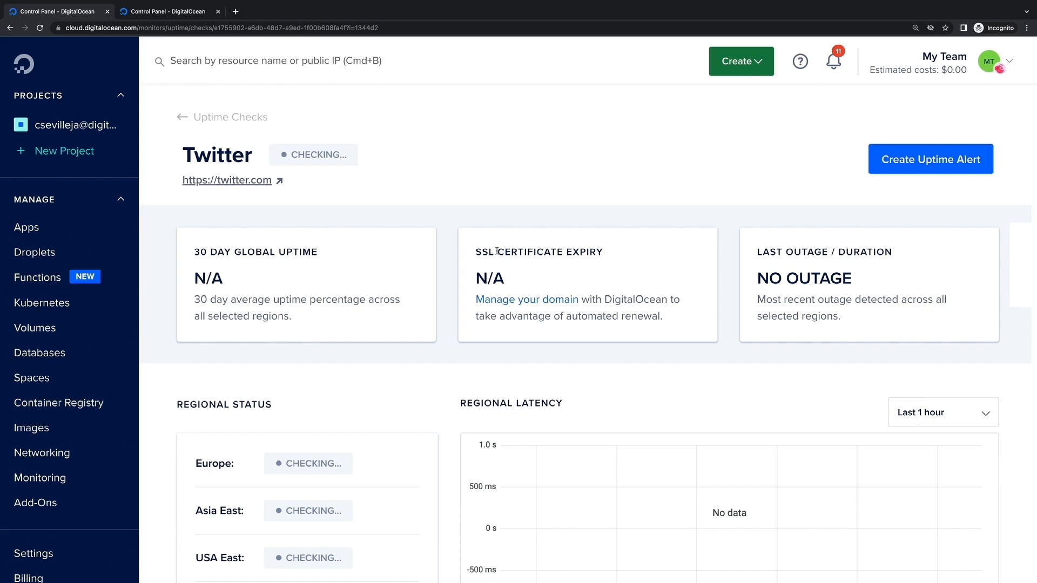
pyautogui.scroll(-3)
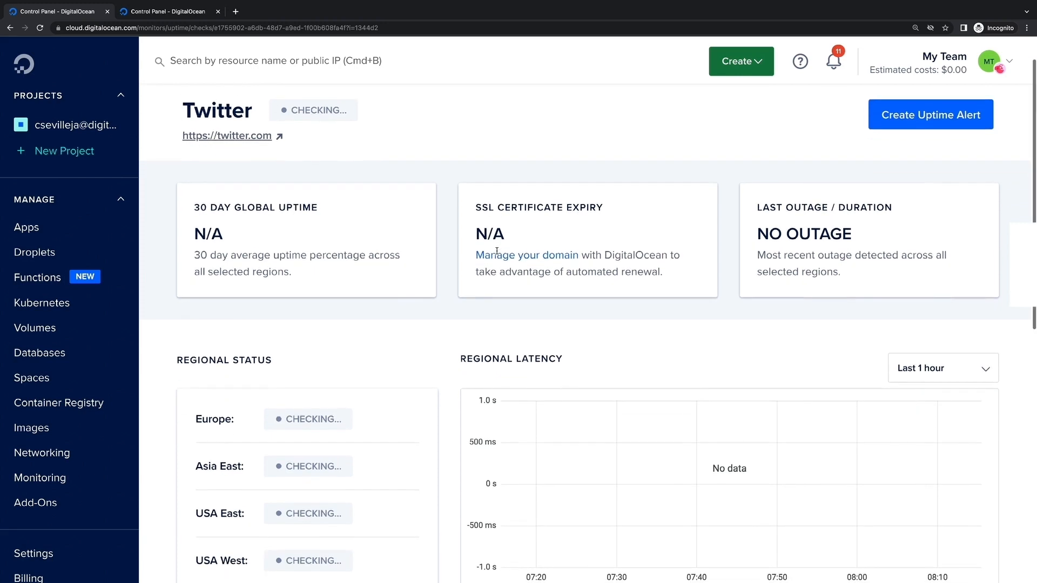
pyautogui.scroll(-3)
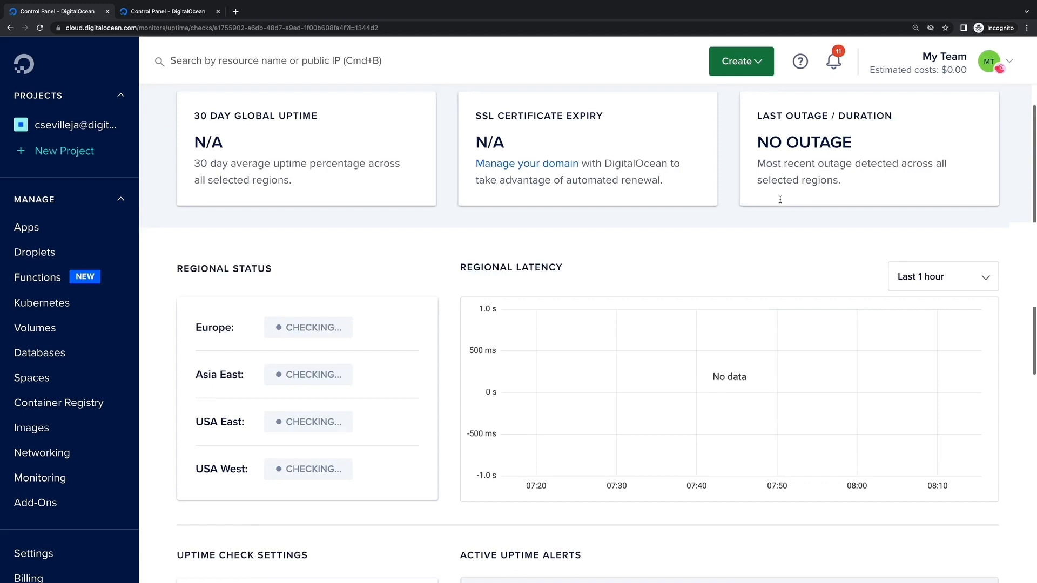
pyautogui.scroll(-3)
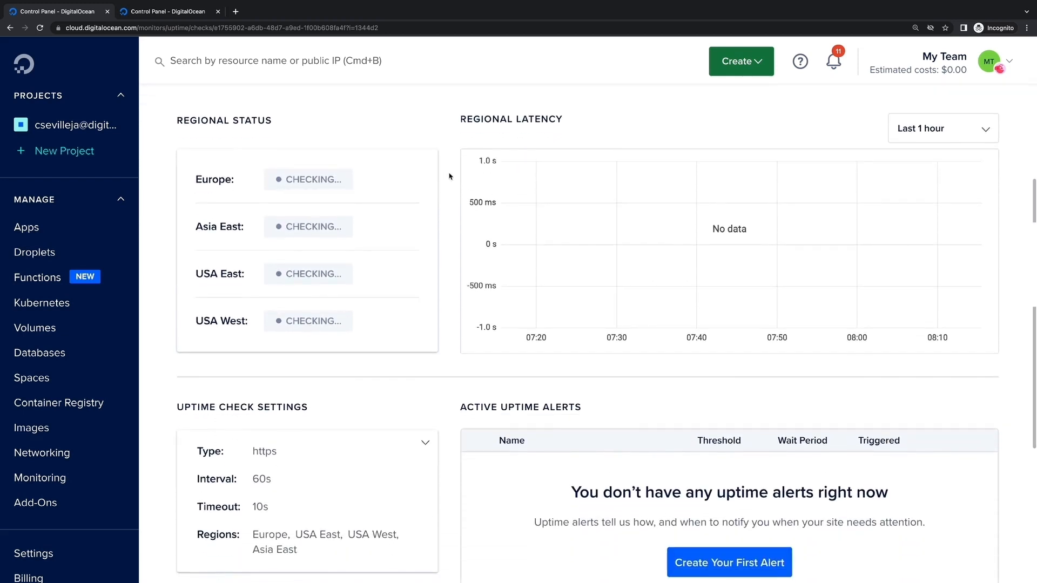
pyautogui.scroll(-3)
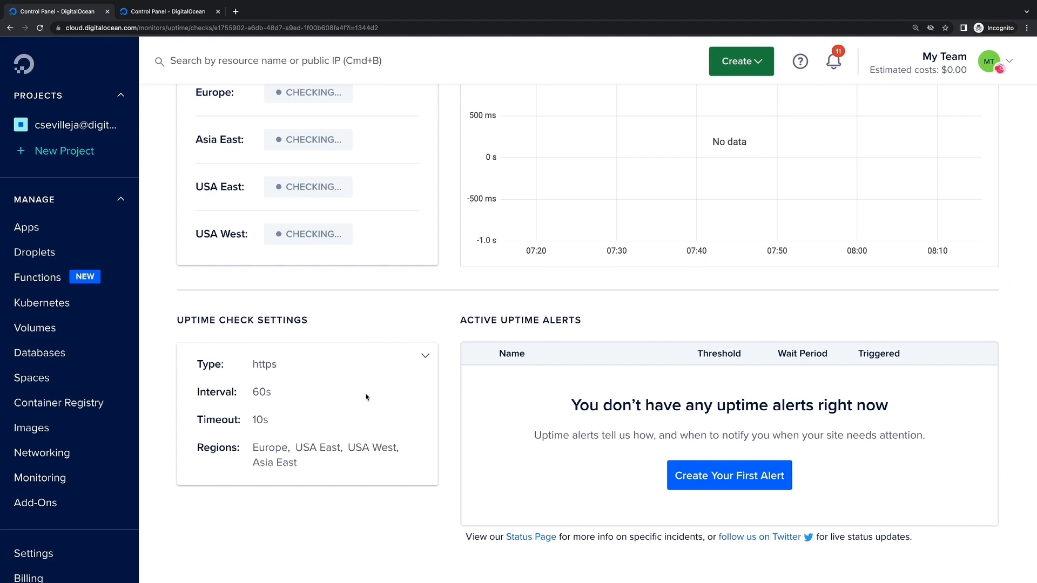
pyautogui.moveTo(519, 400)
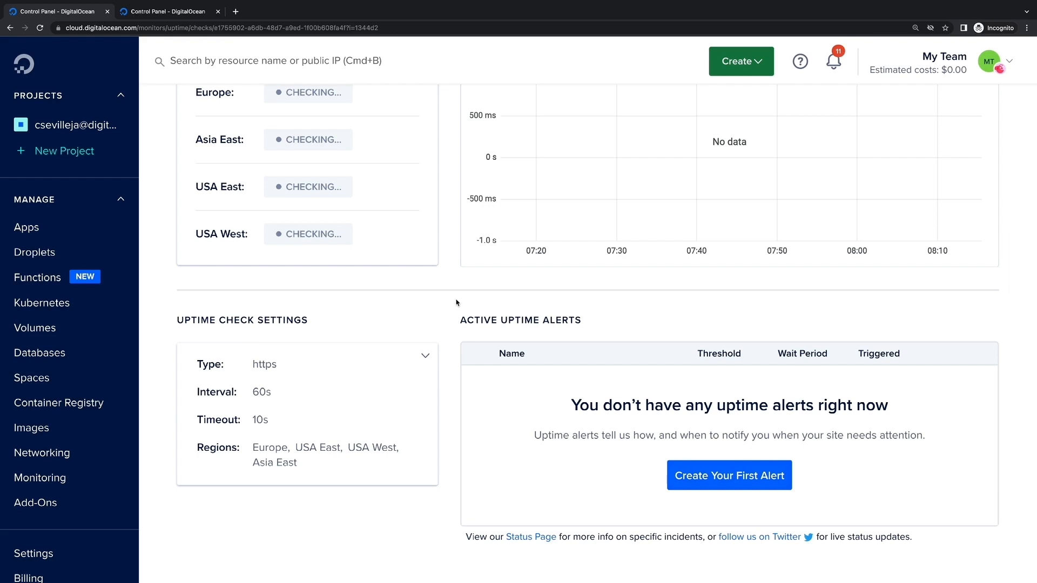
pyautogui.click(729, 475)
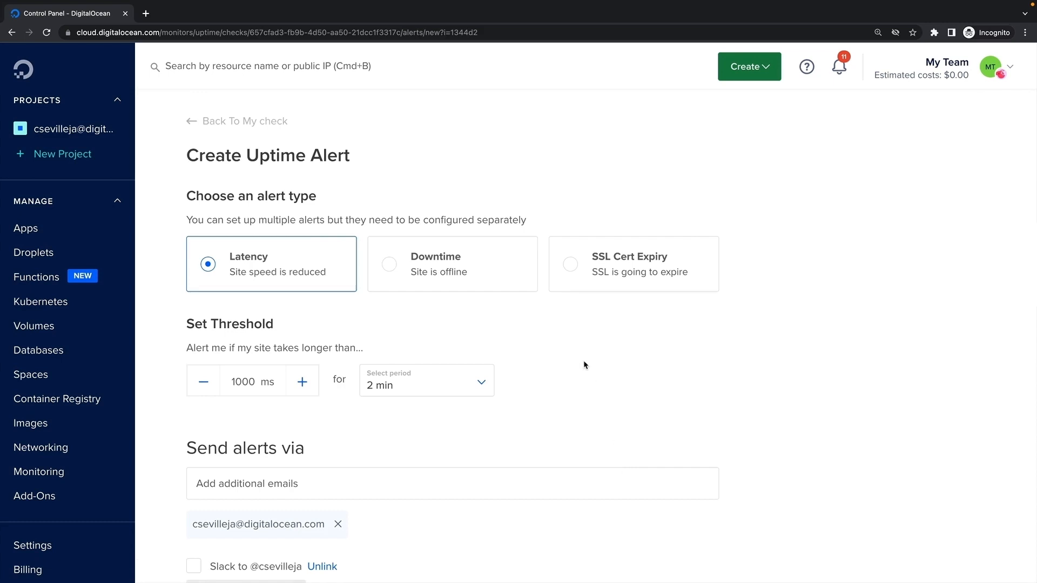
pyautogui.moveTo(383, 284)
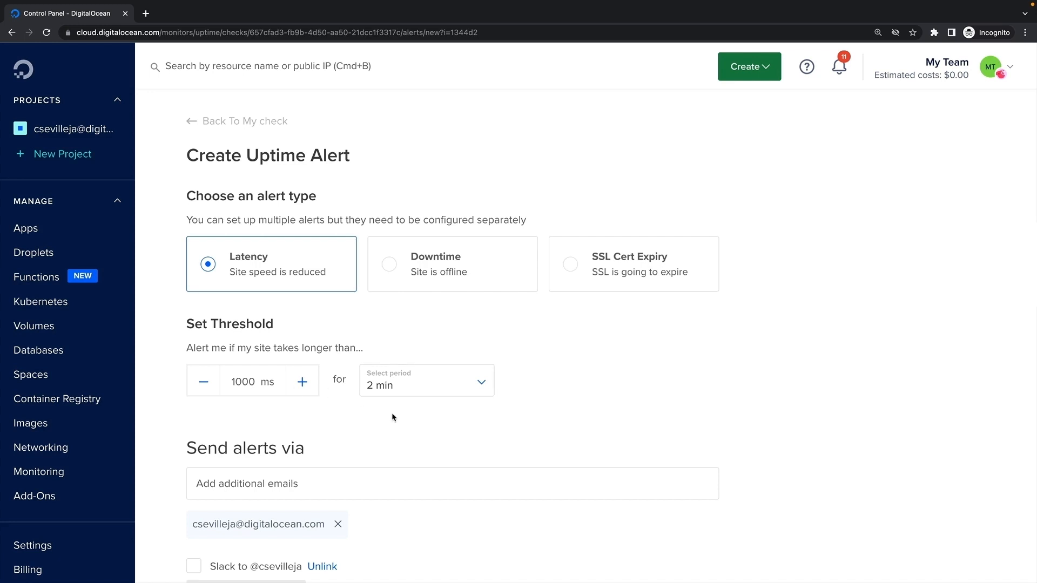
# Try the Downtime alert type, ending on a latency alert at 1000 ms for 2 min.
pyautogui.click(389, 265)
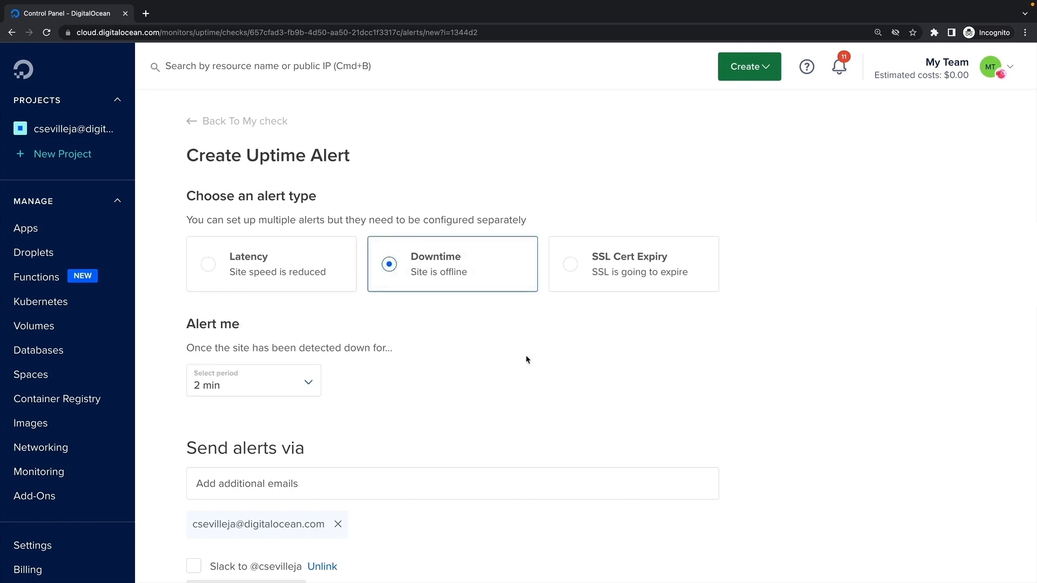
pyautogui.moveTo(318, 382)
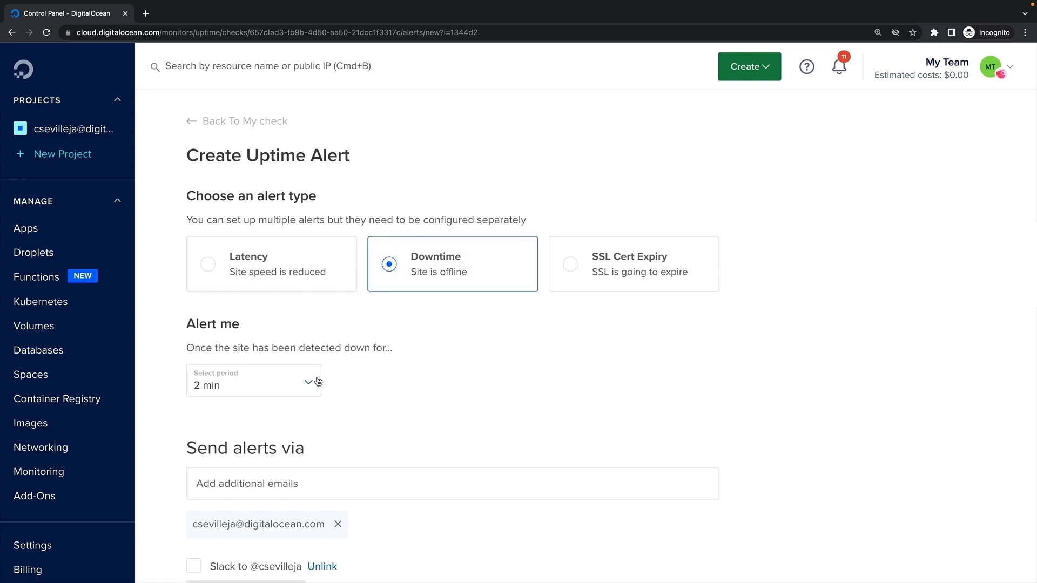
pyautogui.click(253, 380)
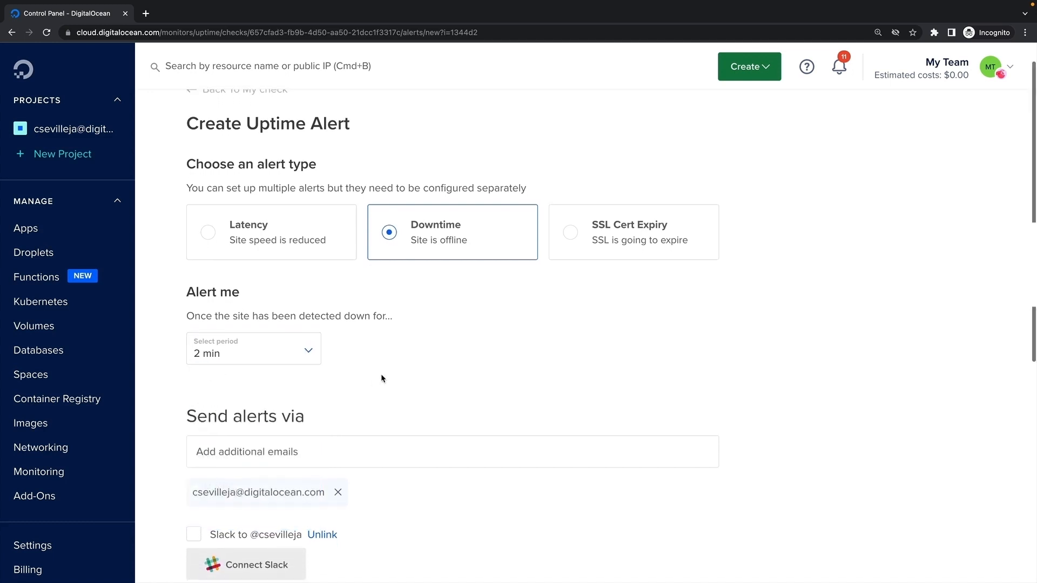
pyautogui.scroll(-3)
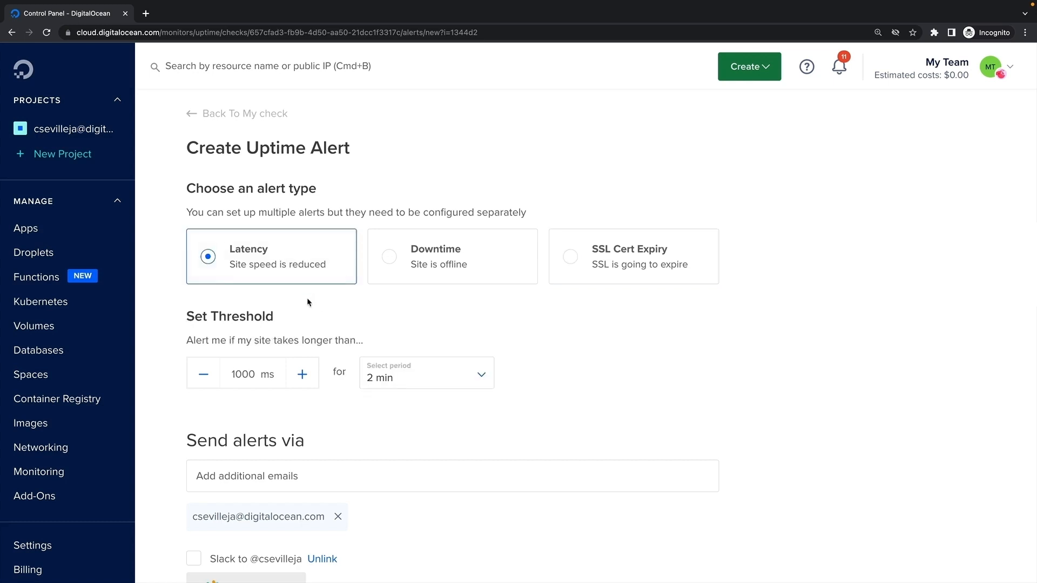
pyautogui.moveTo(330, 338)
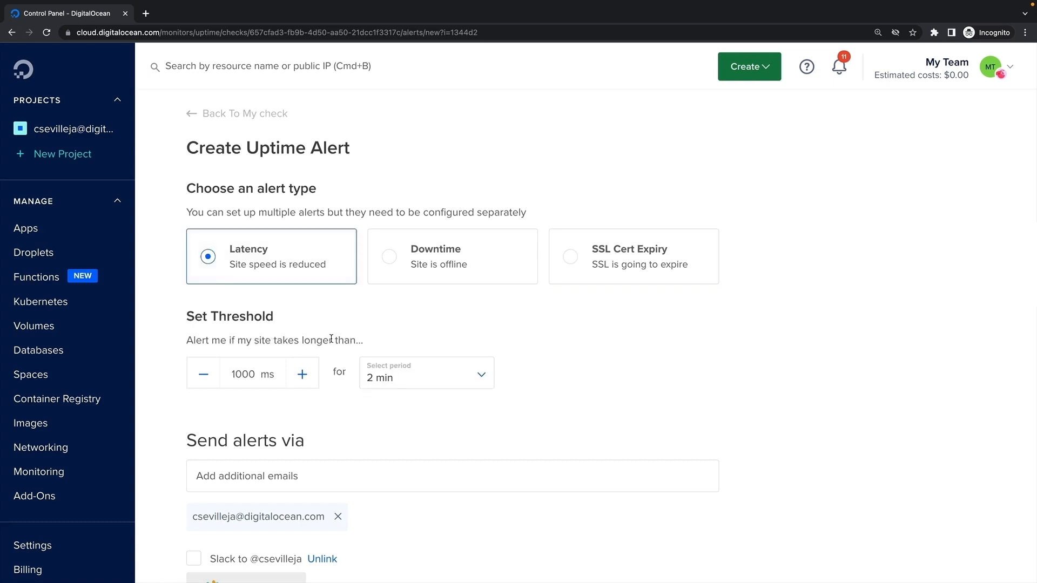
# Add Slack notifications, name the alert 'Latency for Twitter', and create it.
pyautogui.scroll(-3)
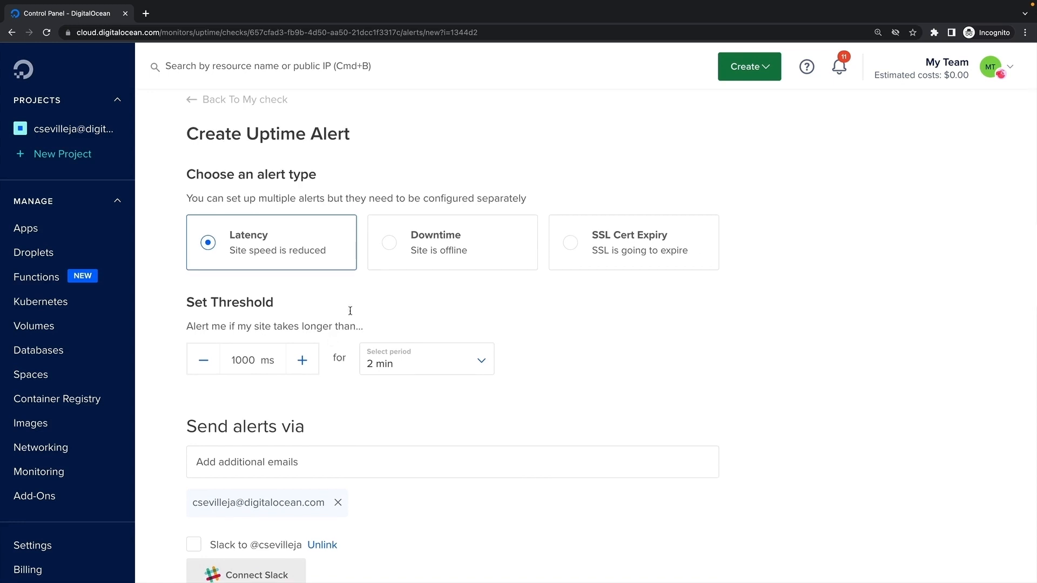
pyautogui.moveTo(506, 327)
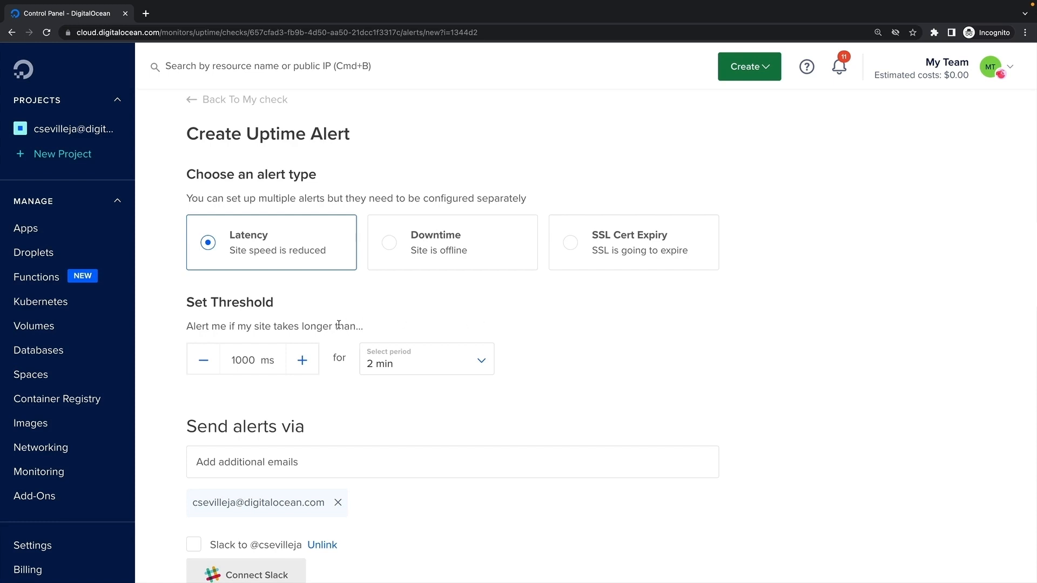
pyautogui.moveTo(451, 267)
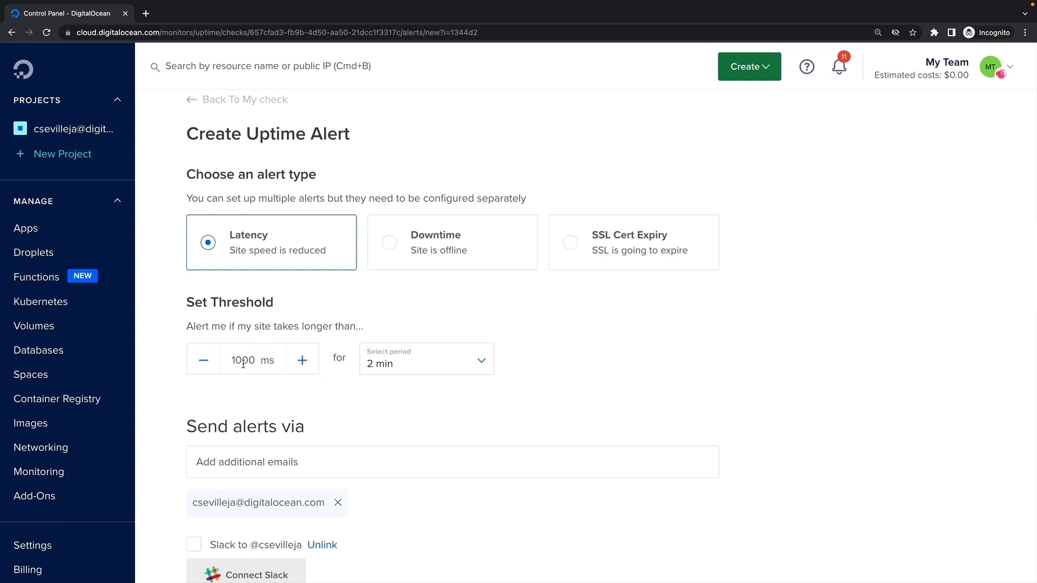
pyautogui.scroll(-3)
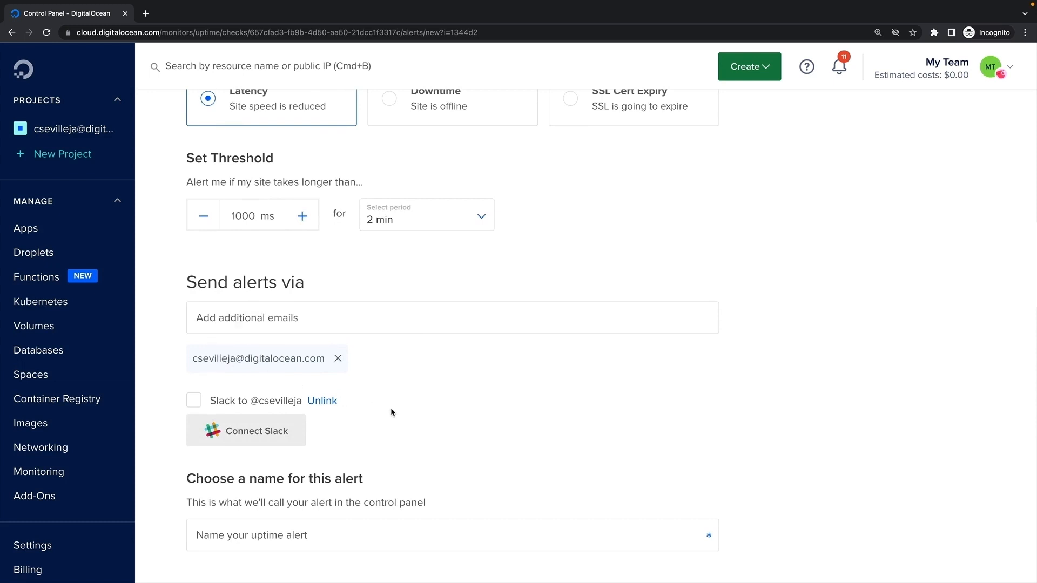
pyautogui.click(193, 400)
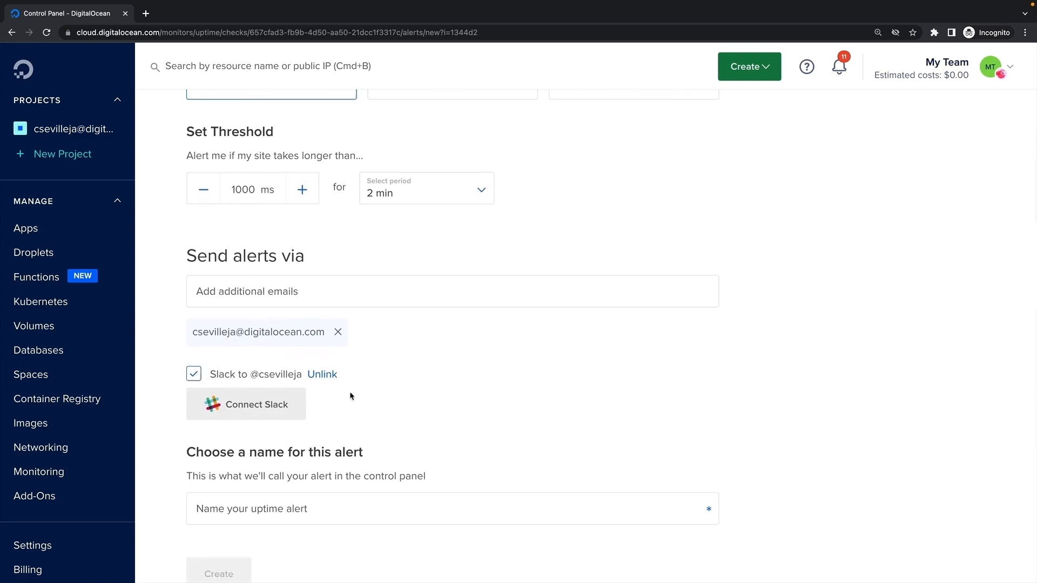
pyautogui.scroll(-3)
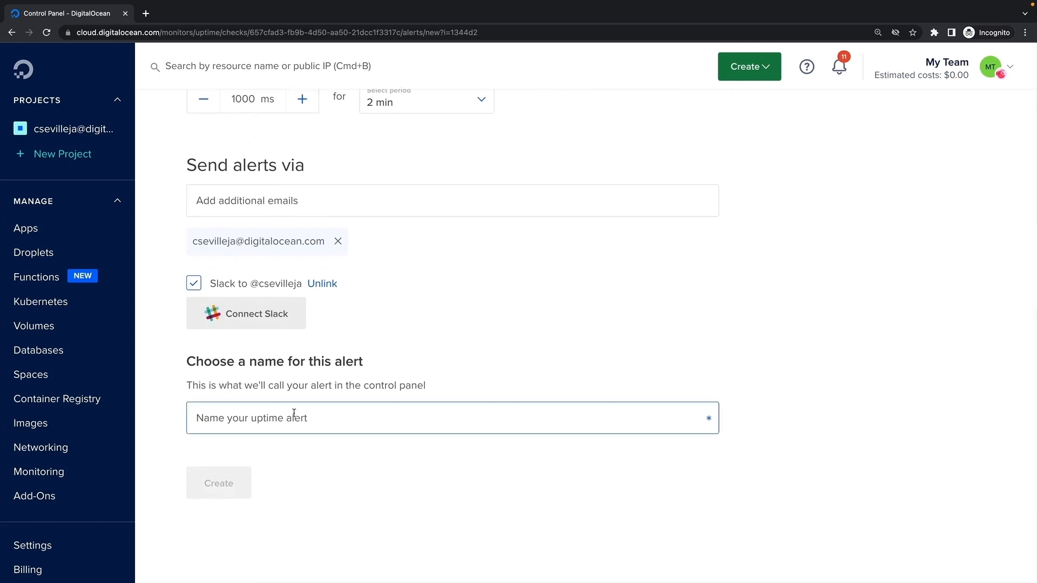
pyautogui.write('Latency for Twi')
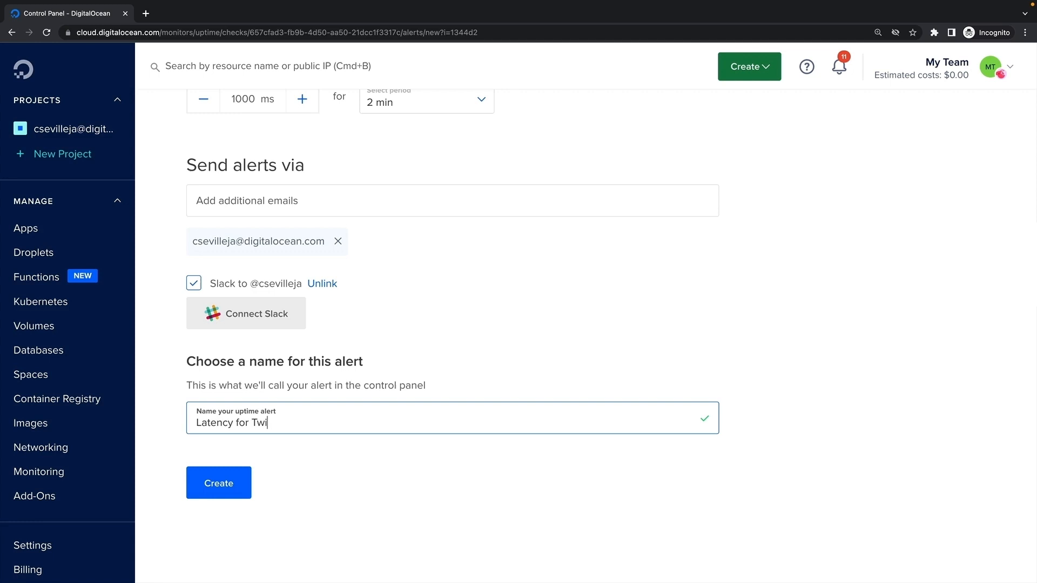
pyautogui.write('tter')
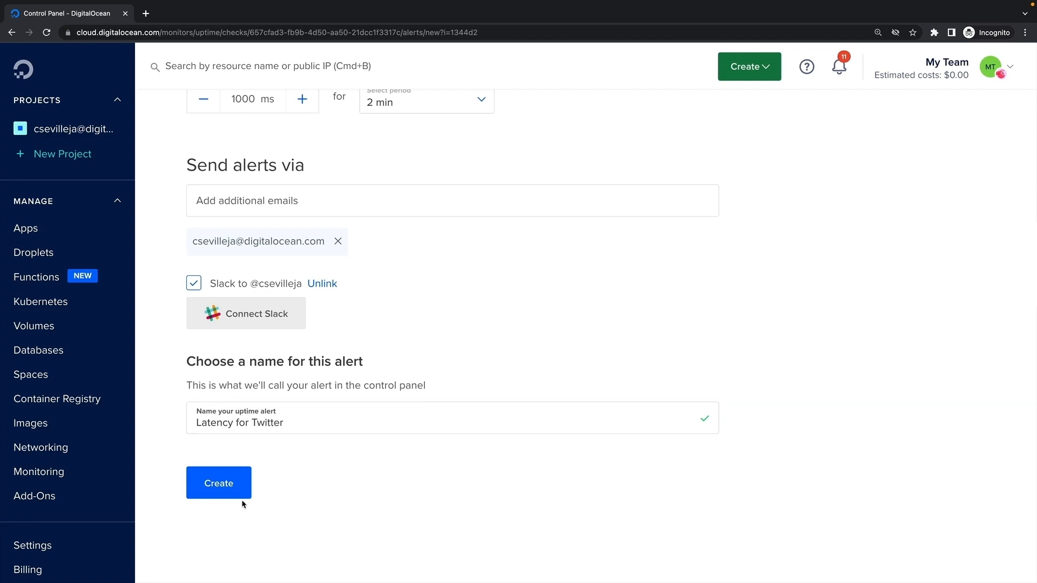
pyautogui.click(218, 483)
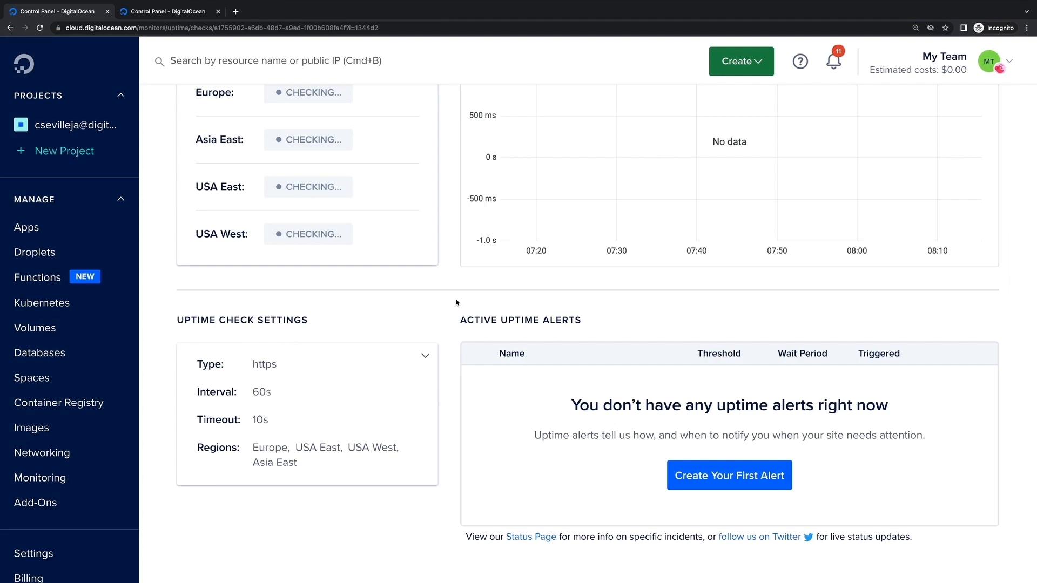
pyautogui.moveTo(447, 257)
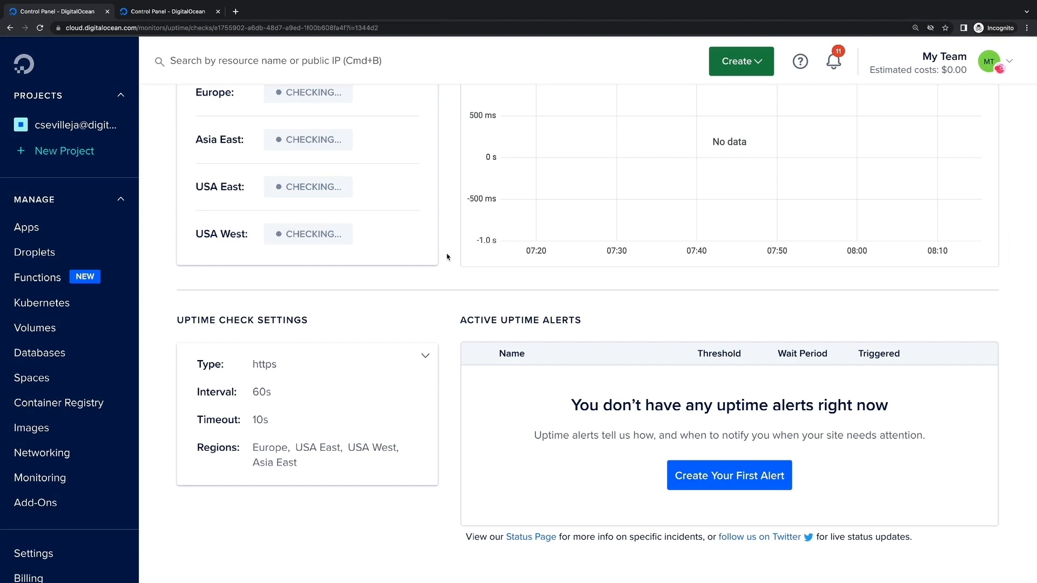
# Switch to the other team's browser tab and open the octordle uptime check.
pyautogui.click(169, 12)
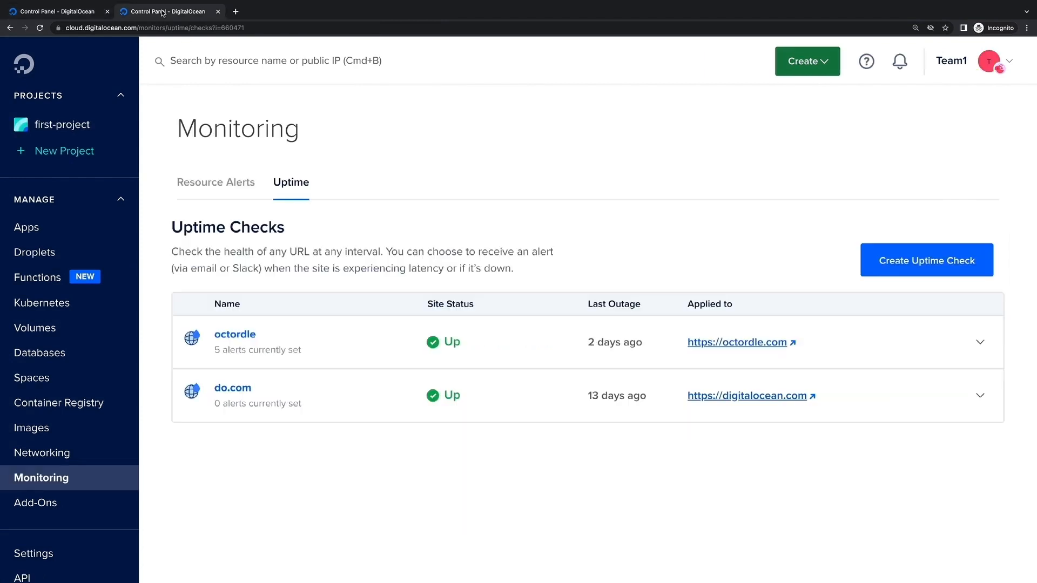
pyautogui.moveTo(321, 297)
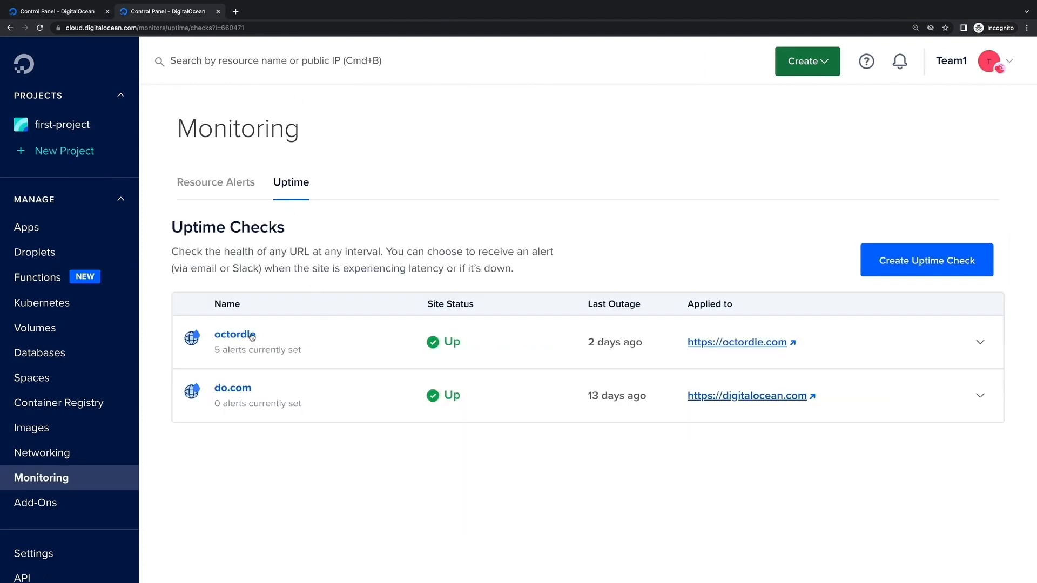
pyautogui.click(233, 334)
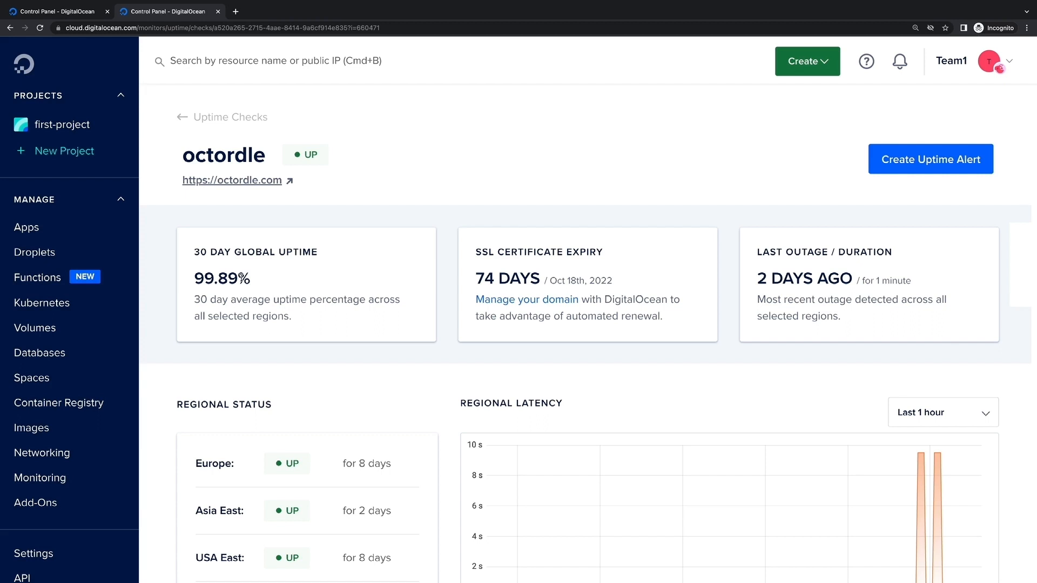
# Change the octordle Regional Latency chart range to Last 30 days, trying Last 24 hours first.
pyautogui.doubleClick(486, 277)
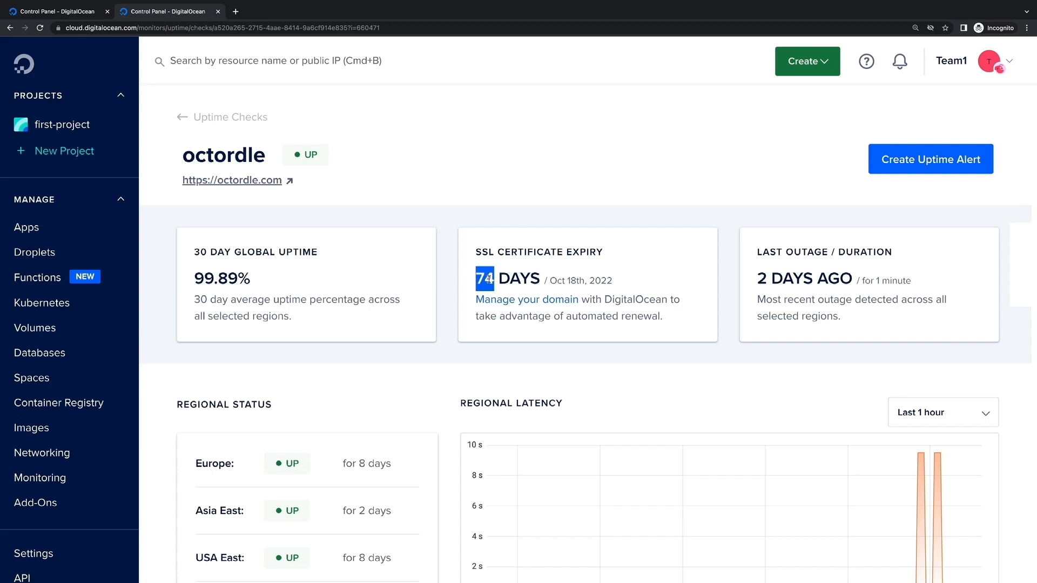
pyautogui.scroll(-3)
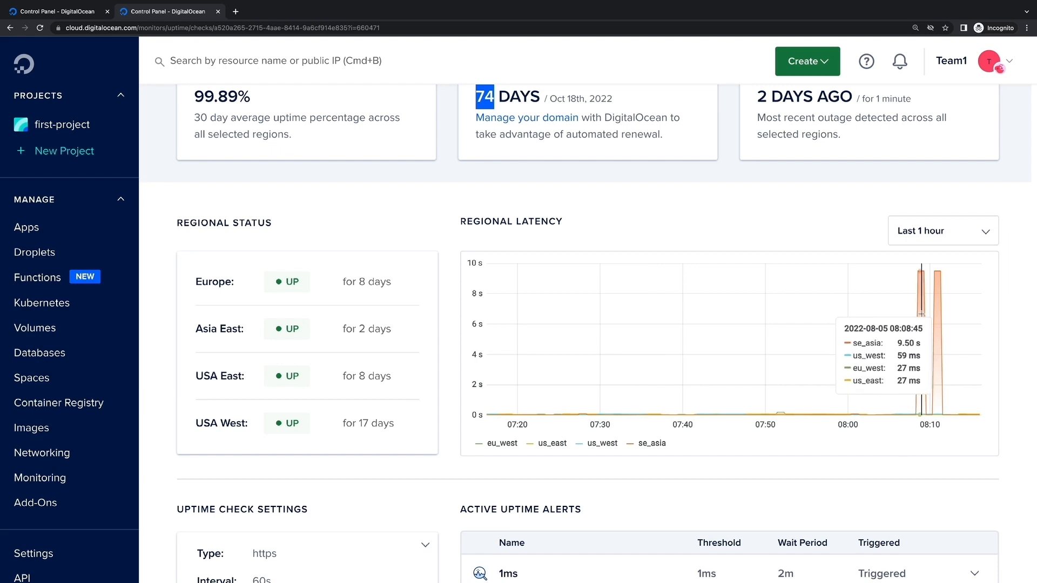
pyautogui.moveTo(935, 225)
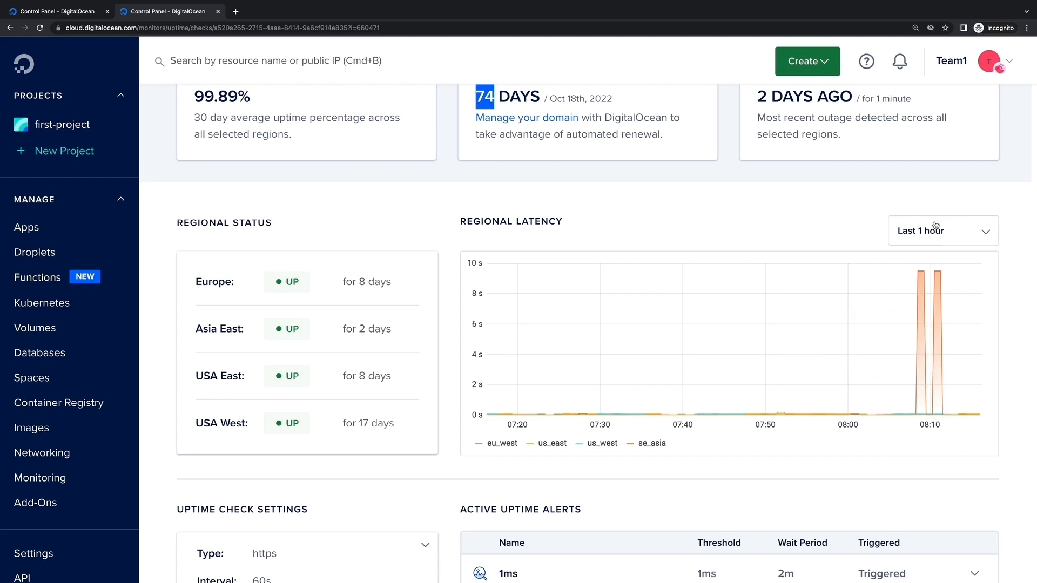
pyautogui.click(939, 231)
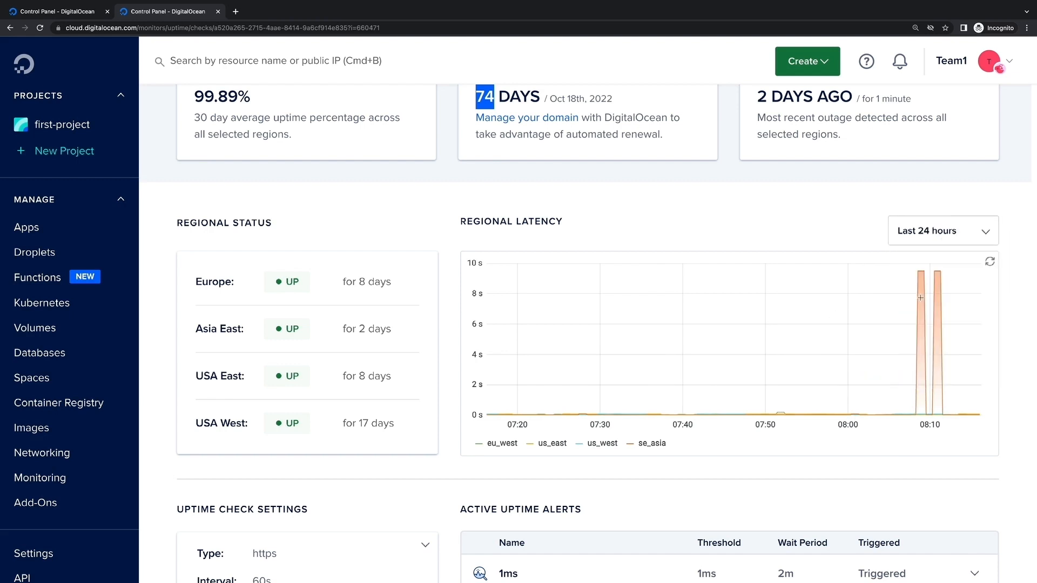
pyautogui.click(941, 230)
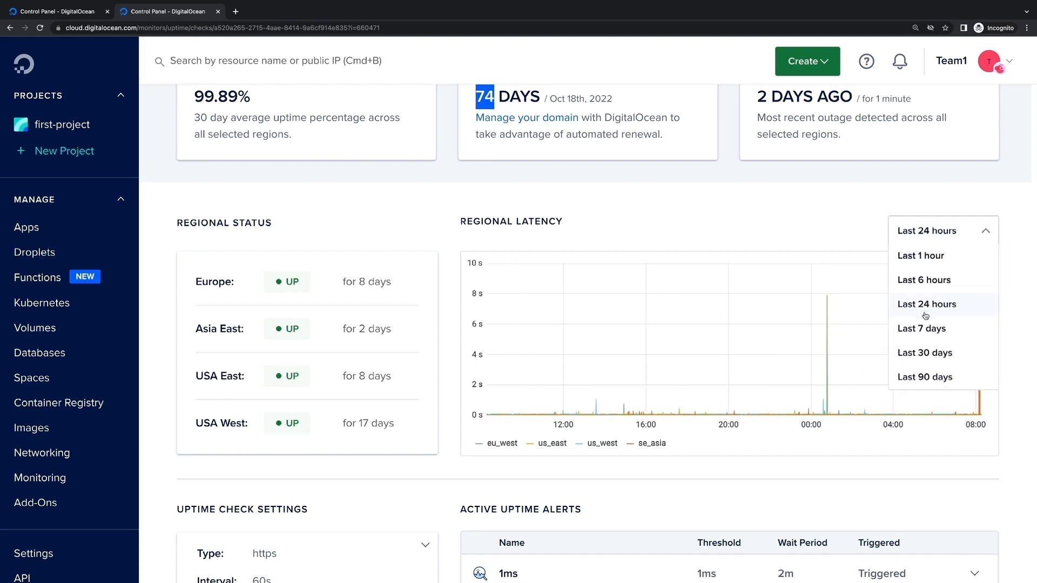
pyautogui.click(925, 352)
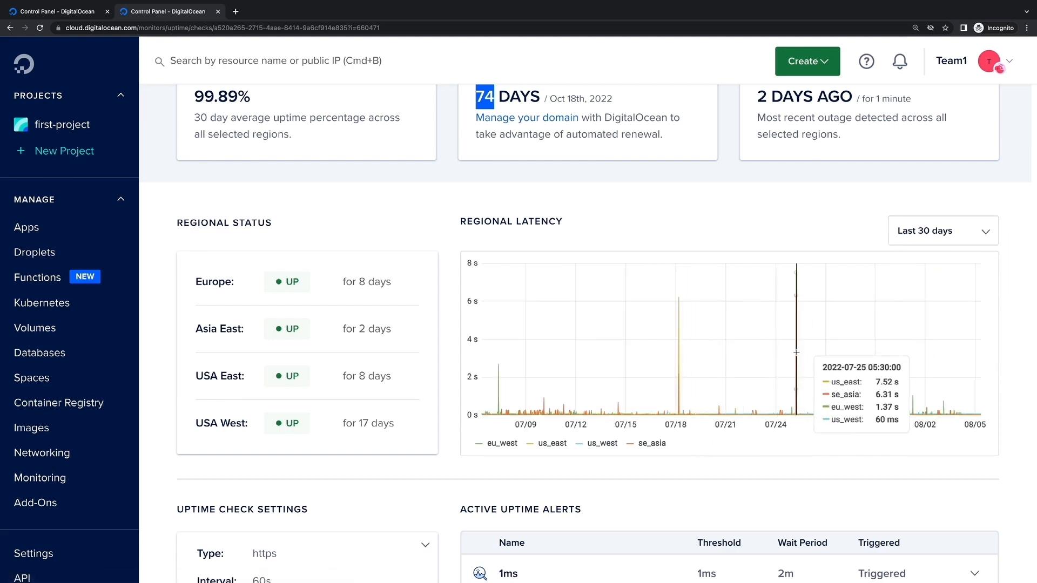
pyautogui.moveTo(686, 362)
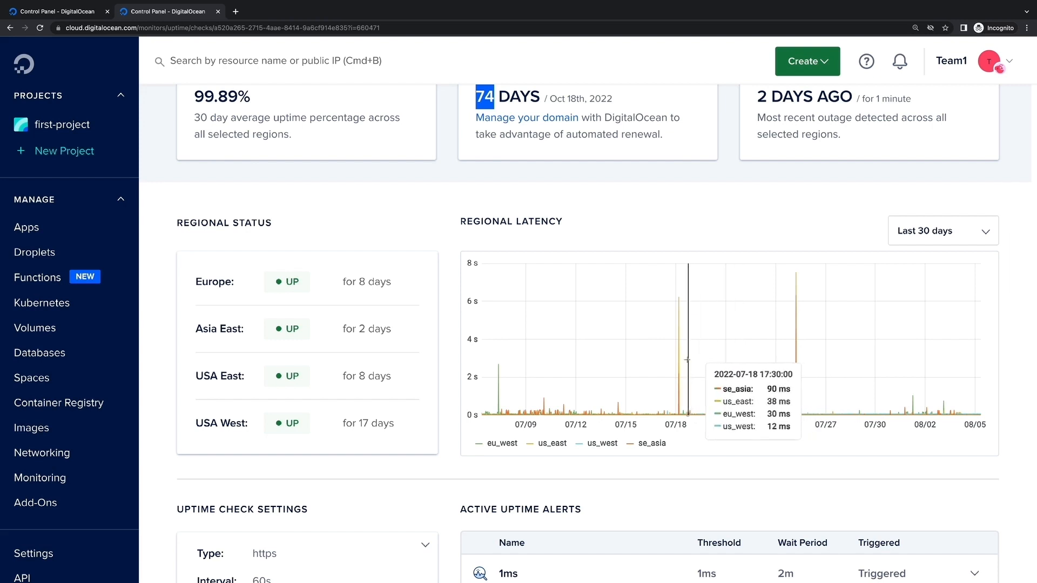